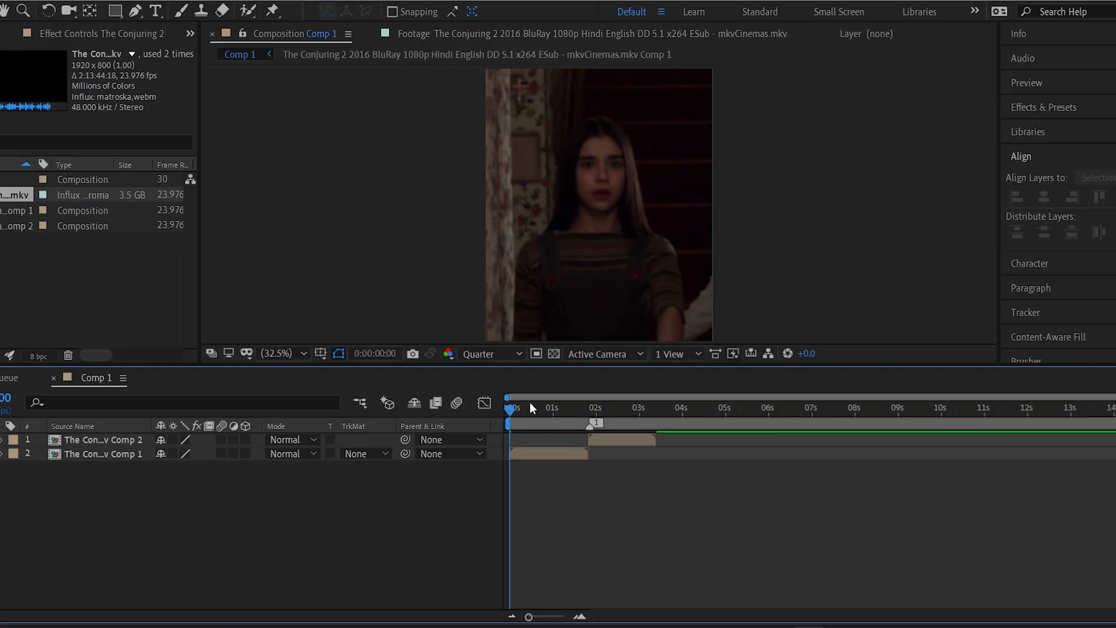
- Turn on 3D for both clip layers, scrub to about 1:21, and select Comp 1
{"action": "left_click", "coordinate": [589, 407]}
{"action": "type", "text": "s_blu"}
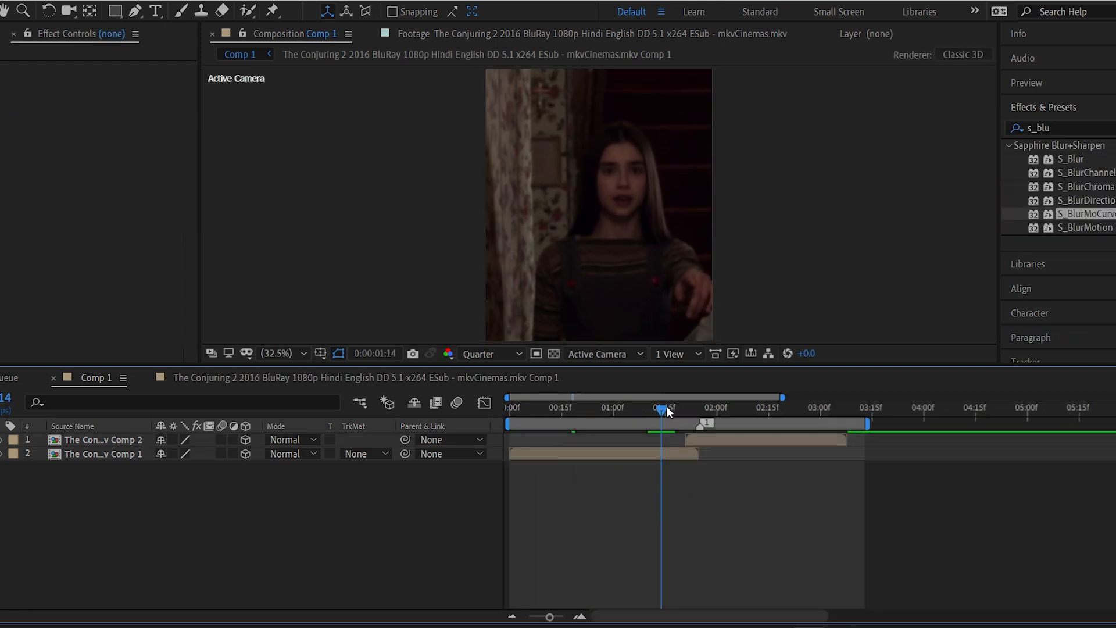
{"action": "left_click_drag", "start_coordinate": [665, 408], "coordinate": [686, 408]}
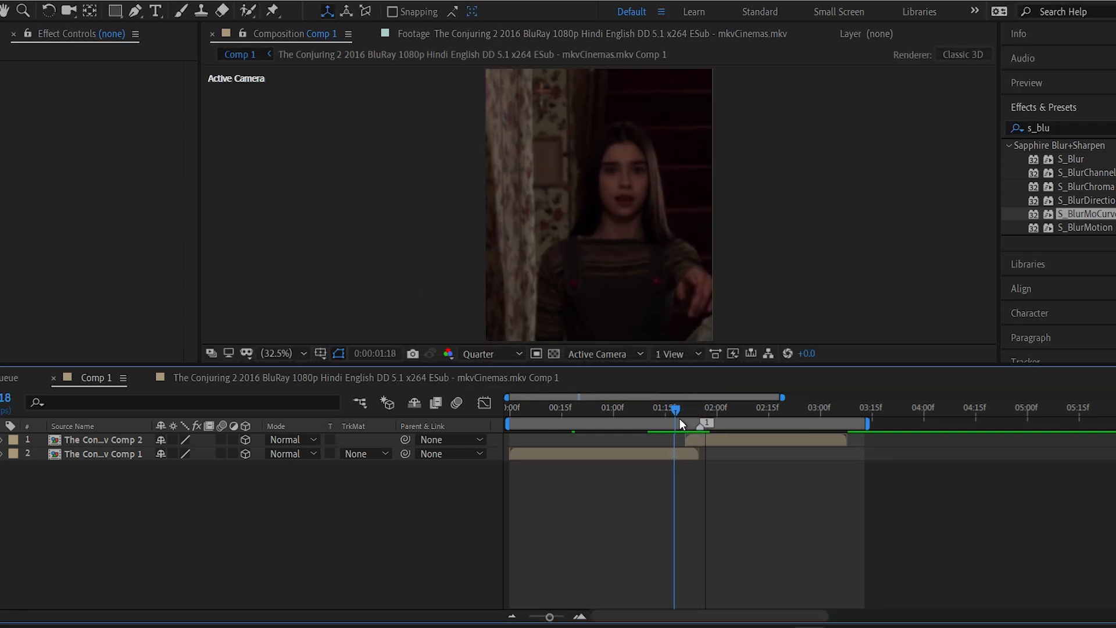
{"action": "left_click", "coordinate": [100, 440]}
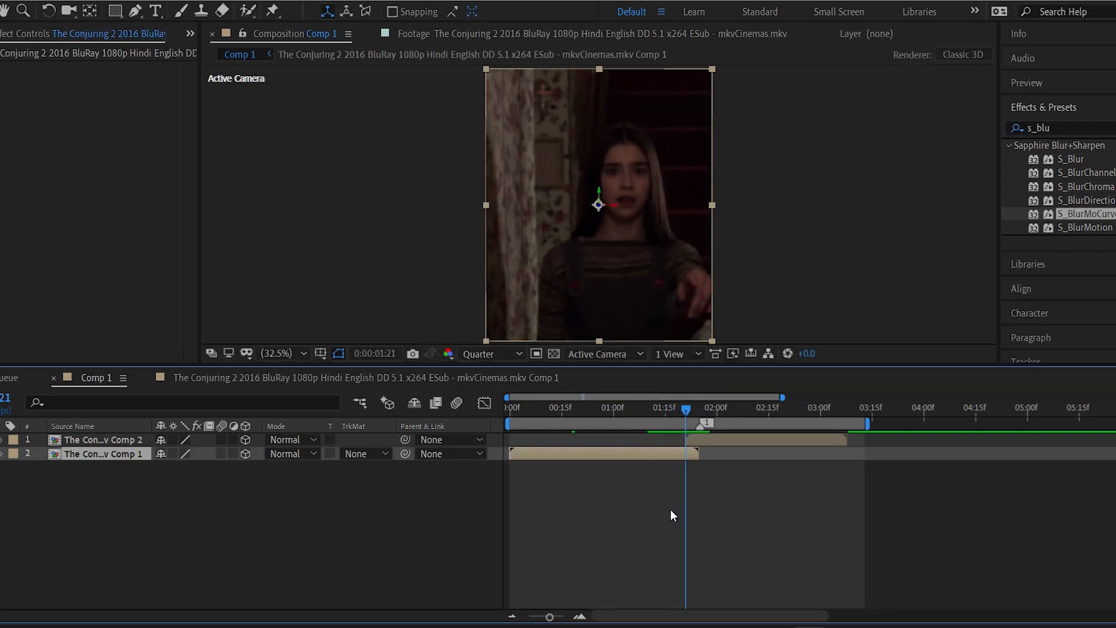
- Freeze the copied Comp 1 layer on the pointing frame with Time > Freeze Frame
{"action": "right_click", "coordinate": [602, 453]}
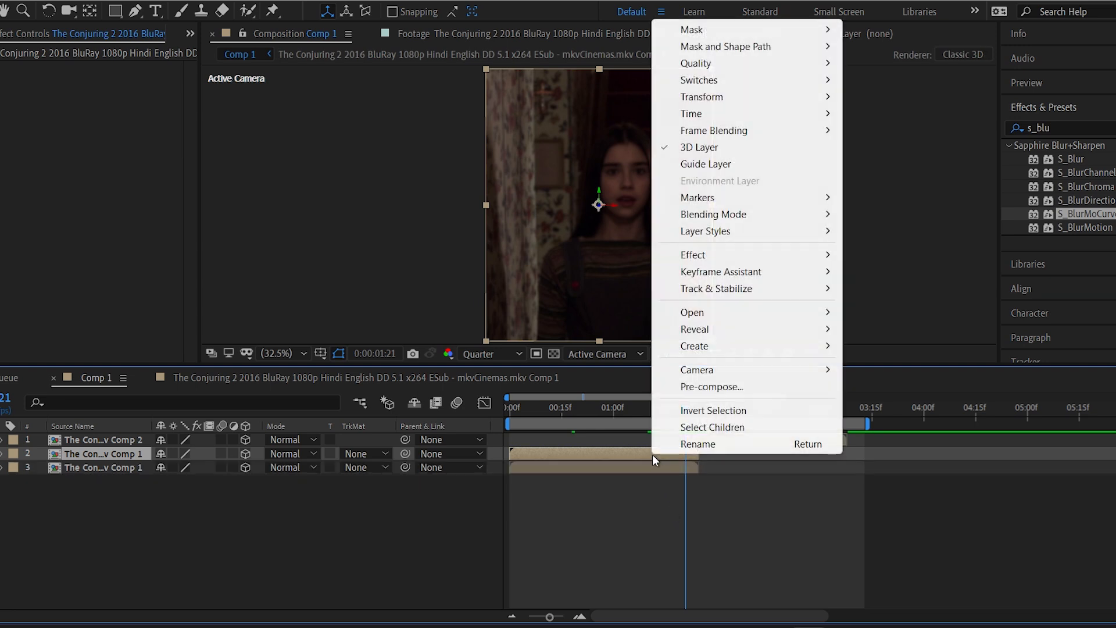
{"action": "mouse_move", "coordinate": [692, 114]}
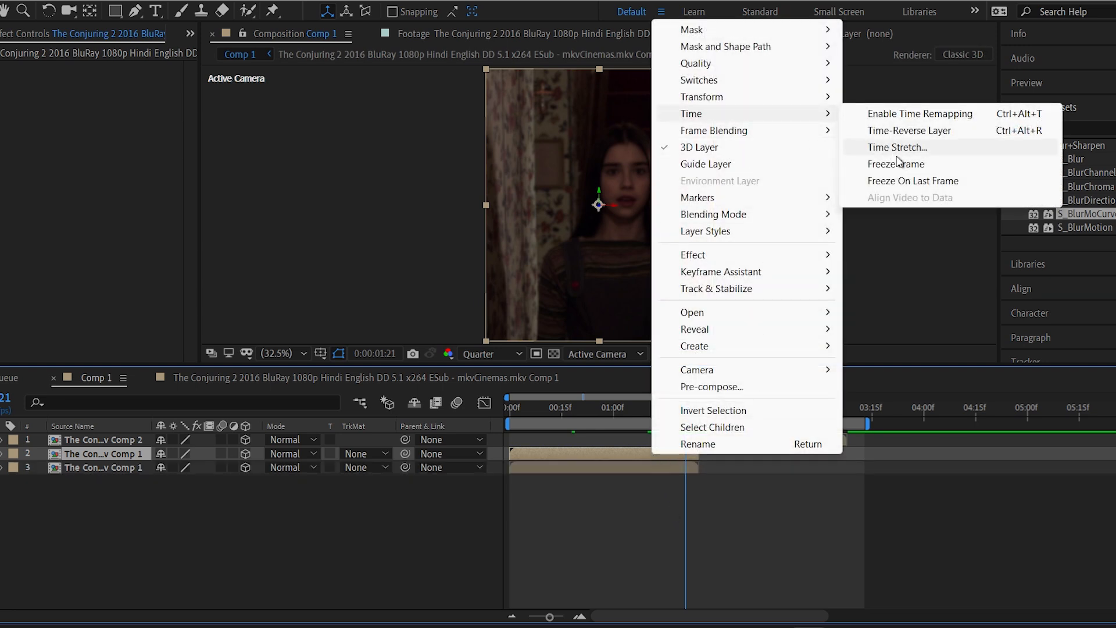
{"action": "left_click", "coordinate": [921, 113]}
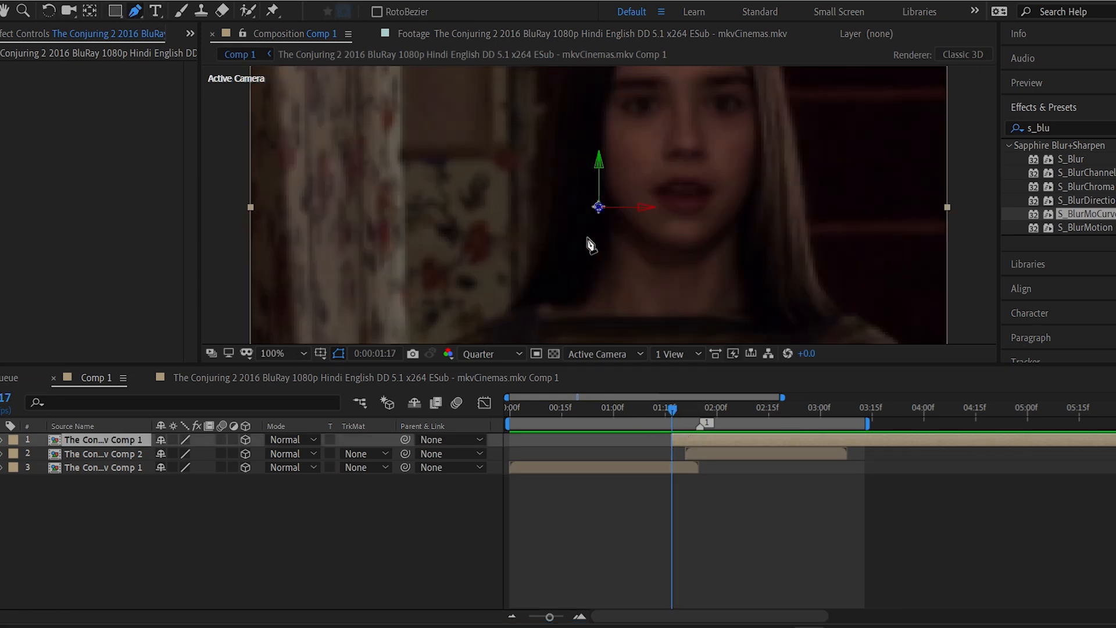
- Trace a Pen mask around the girl's hair, pointing arm and fingers on the frozen layer
{"action": "left_click", "coordinate": [283, 353]}
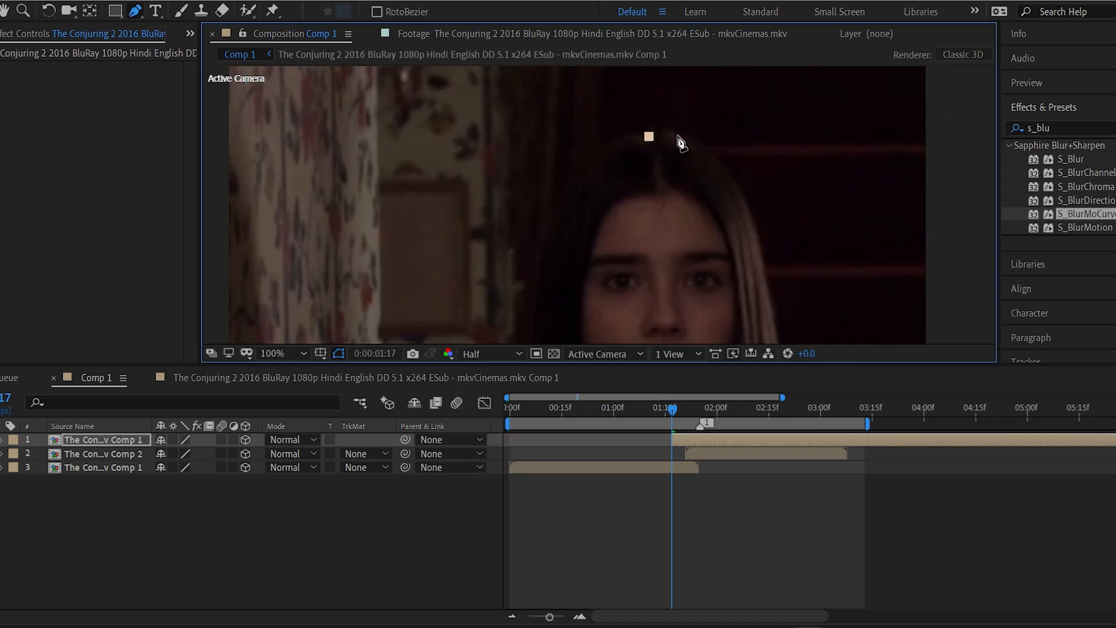
{"action": "left_click_drag", "start_coordinate": [647, 137], "coordinate": [714, 221]}
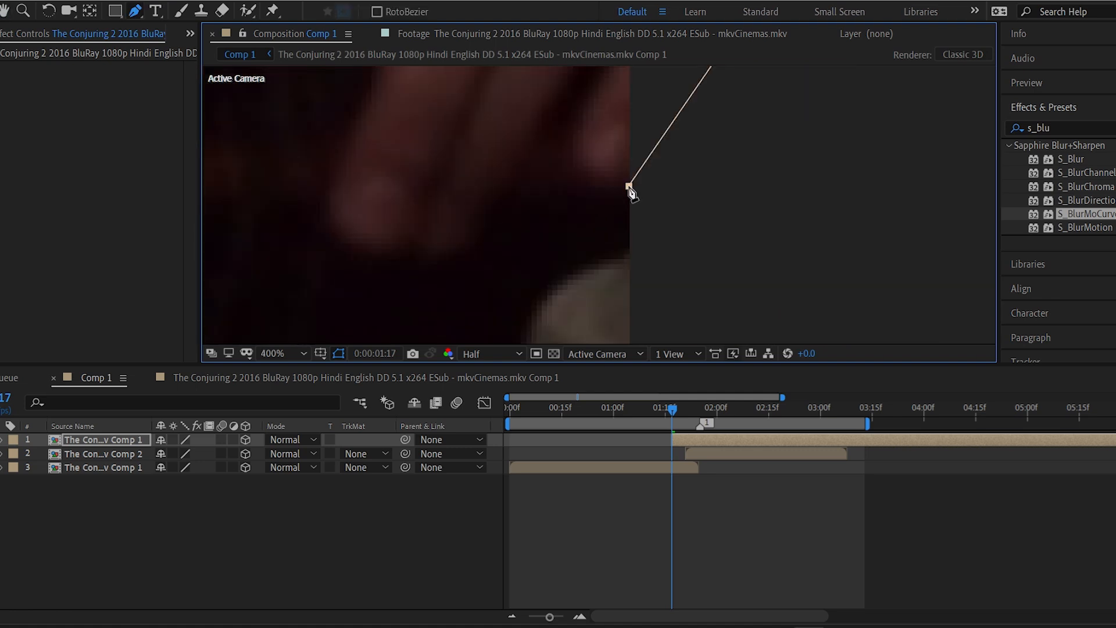
{"action": "left_click", "coordinate": [598, 83]}
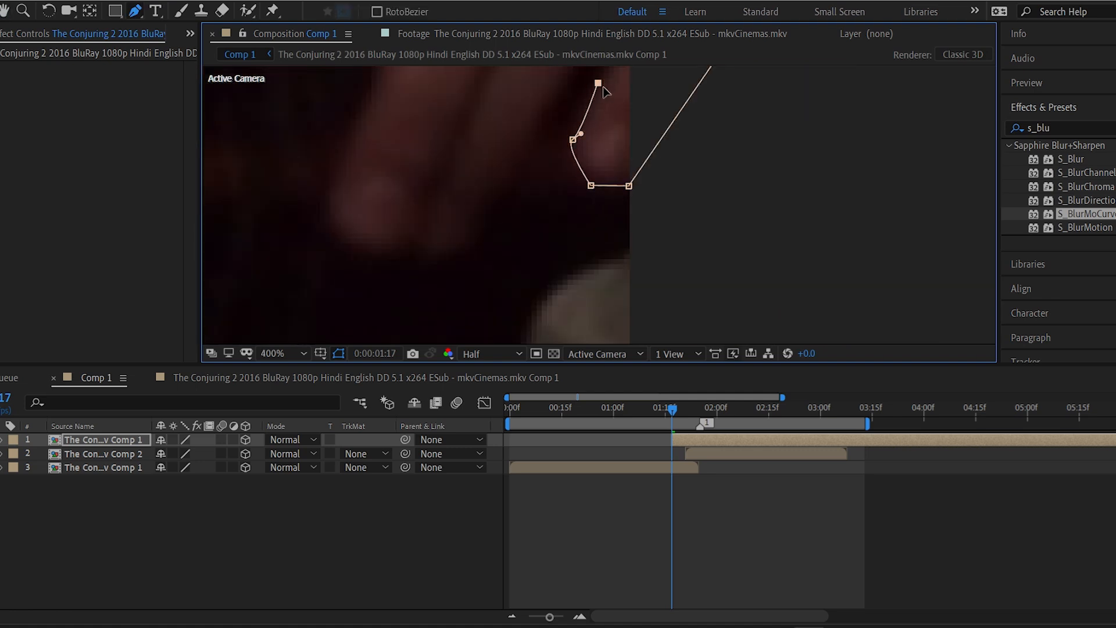
{"action": "left_click_drag", "start_coordinate": [596, 83], "coordinate": [574, 139]}
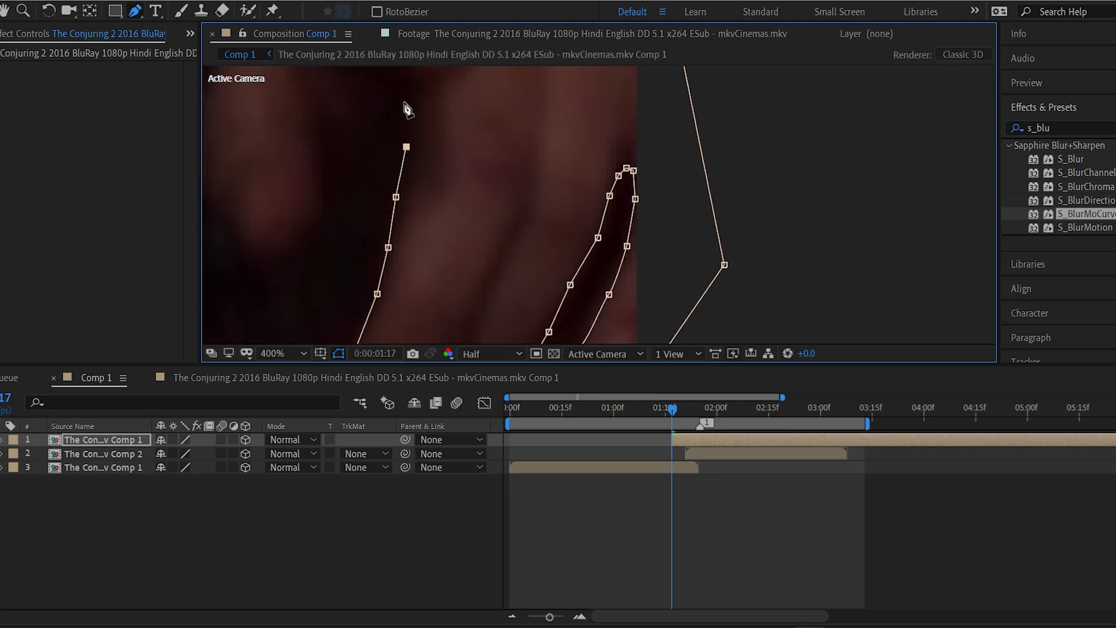
{"action": "left_click", "coordinate": [273, 353]}
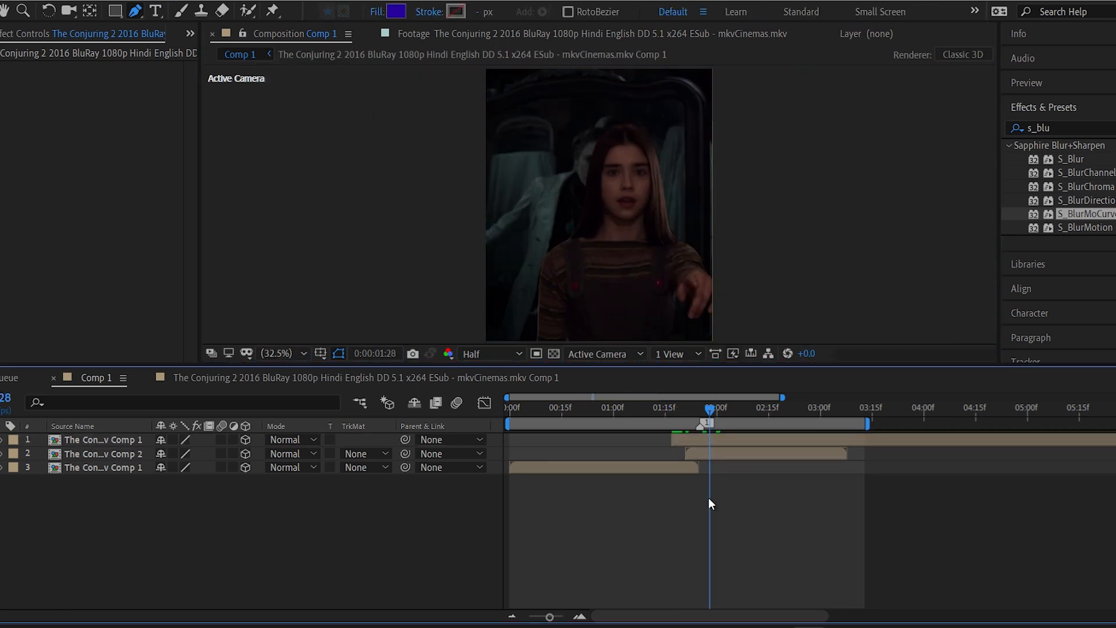
{"action": "mouse_move", "coordinate": [698, 532]}
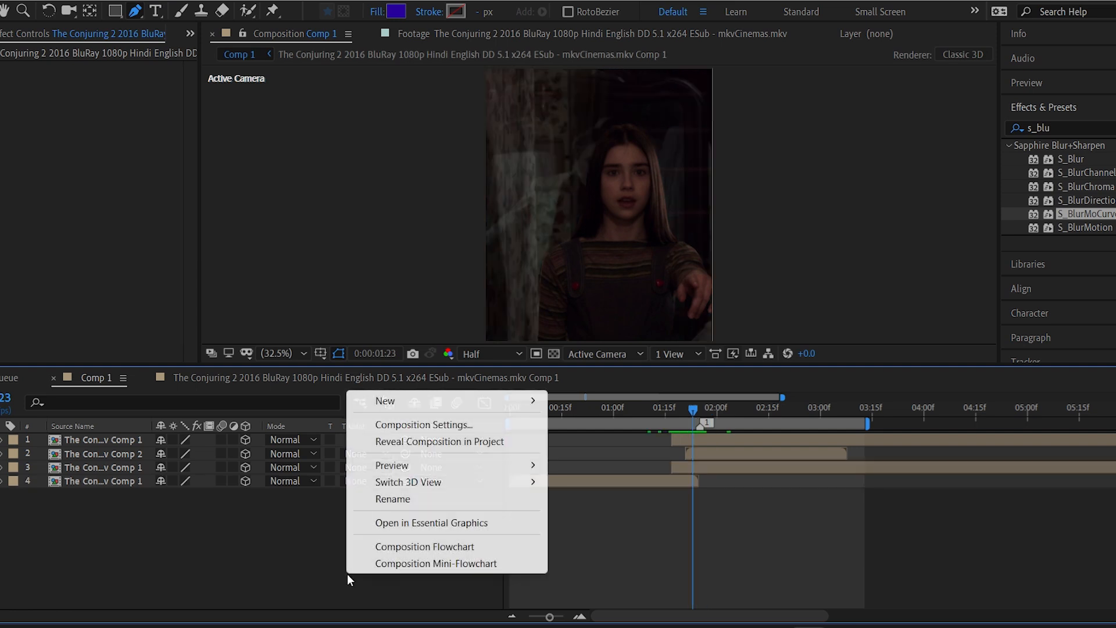
{"action": "mouse_move", "coordinate": [384, 400]}
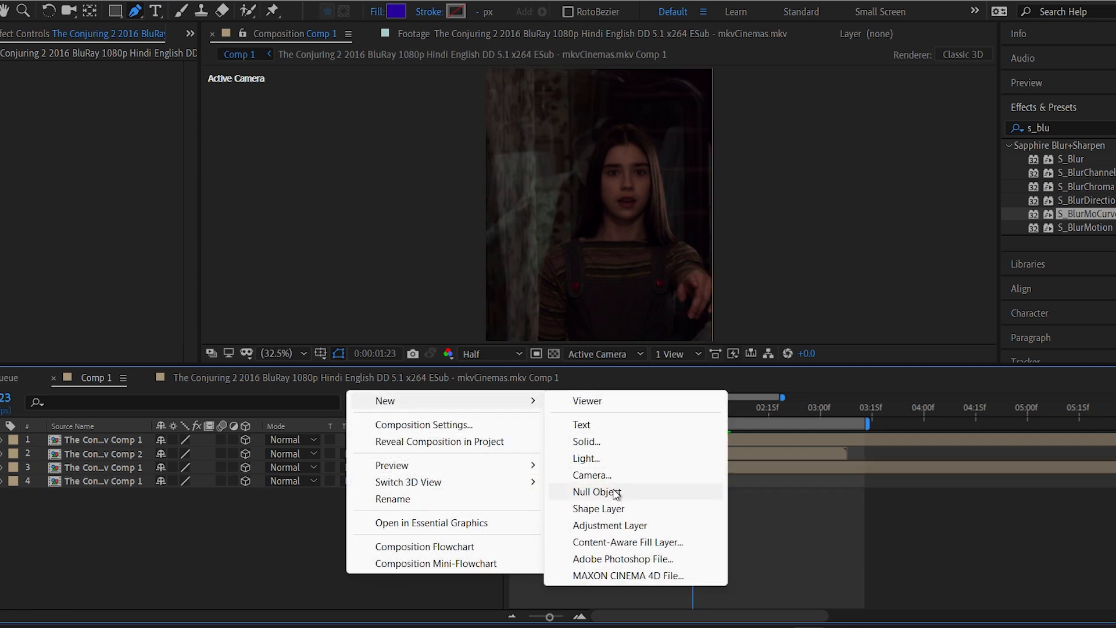
- Create Null 1 as a 3D null and parent the frozen girl layer to it
{"action": "left_click", "coordinate": [596, 491]}
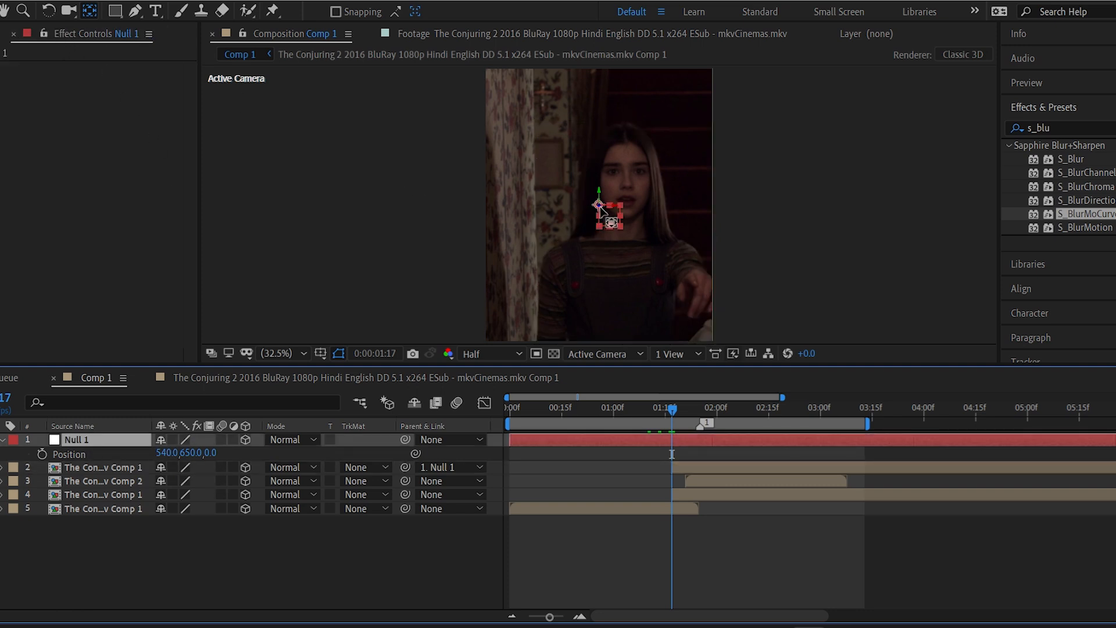
- Move the null onto the girl's face and push its Position Z to -250
{"action": "left_click_drag", "start_coordinate": [609, 217], "coordinate": [561, 169]}
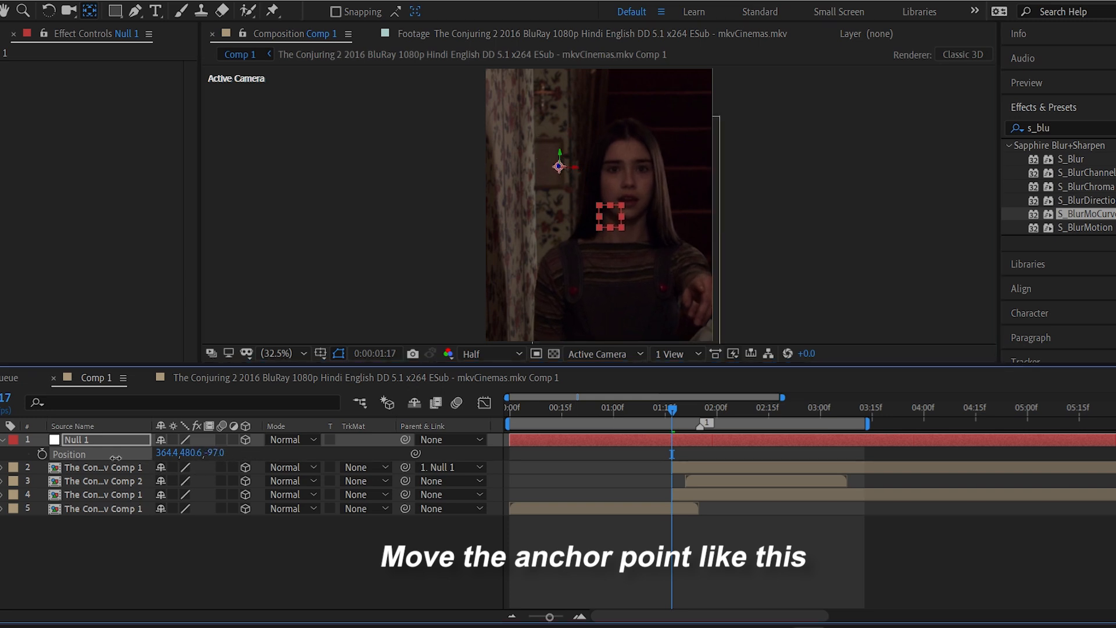
{"action": "left_click_drag", "start_coordinate": [559, 167], "coordinate": [555, 162]}
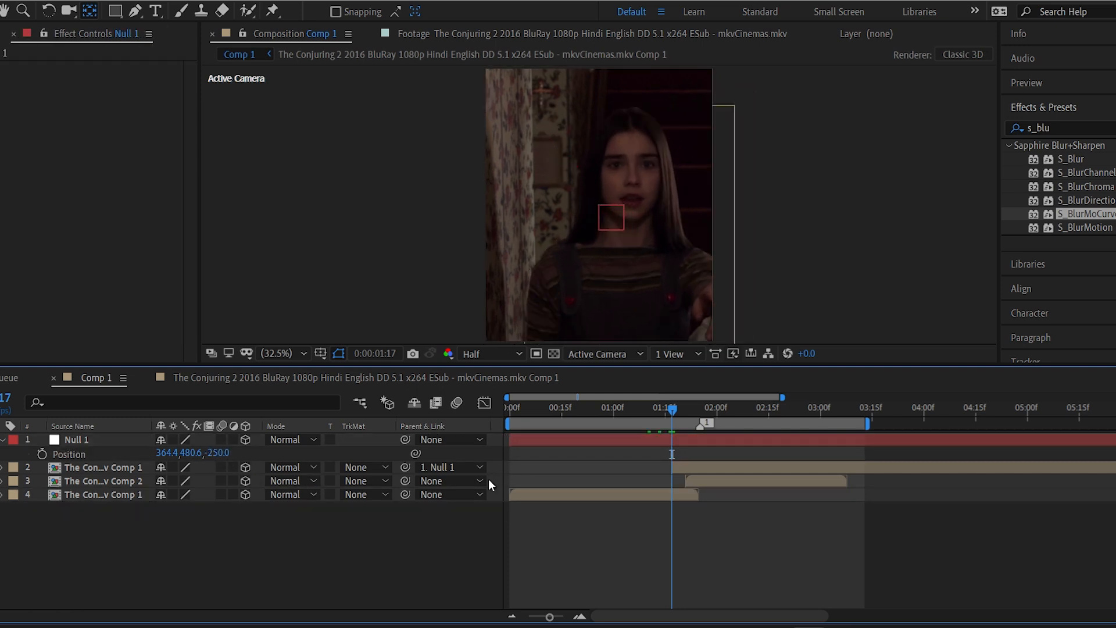
{"action": "left_click", "coordinate": [490, 354]}
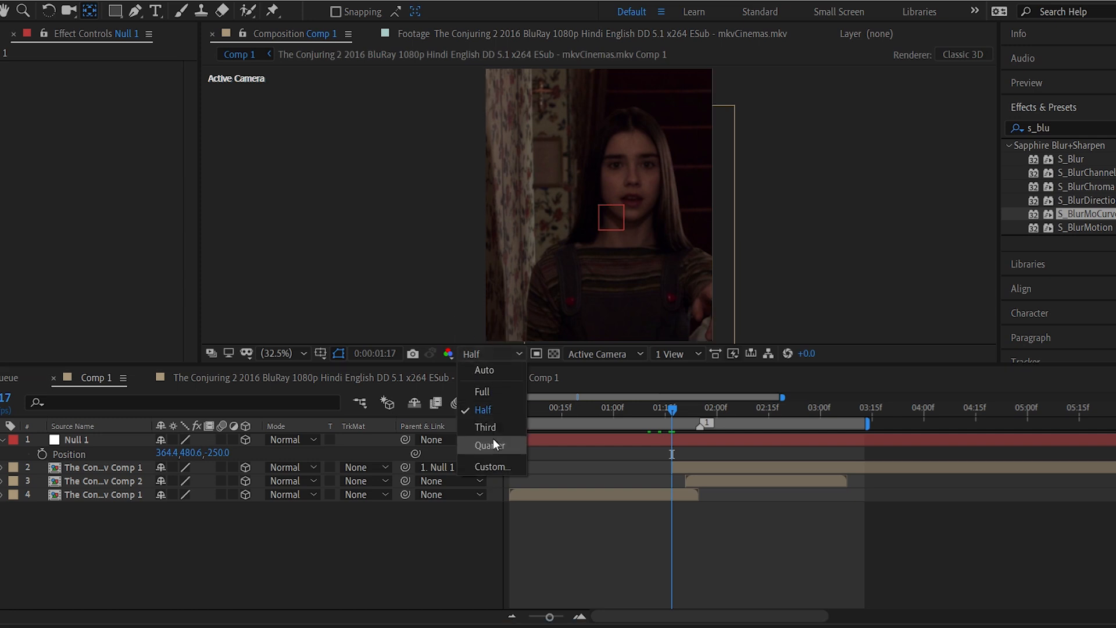
- Set Quarter resolution and key Position from Z 0 at 1:17 to about 602, 628, -1119 at 1:25
{"action": "left_click", "coordinate": [489, 449]}
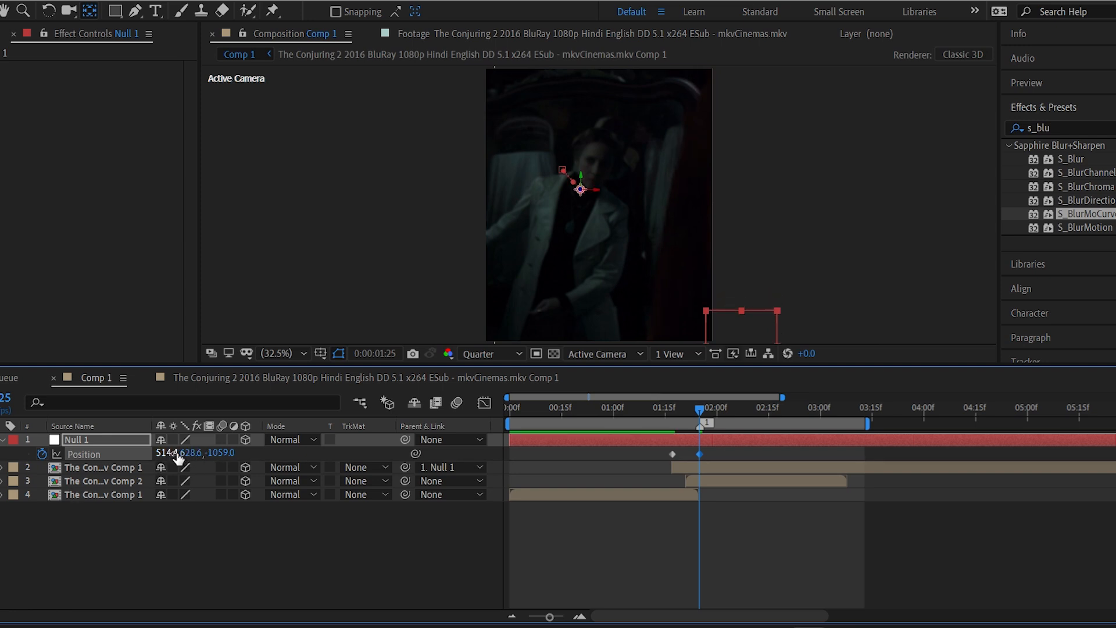
{"action": "left_click_drag", "start_coordinate": [167, 452], "coordinate": [228, 452]}
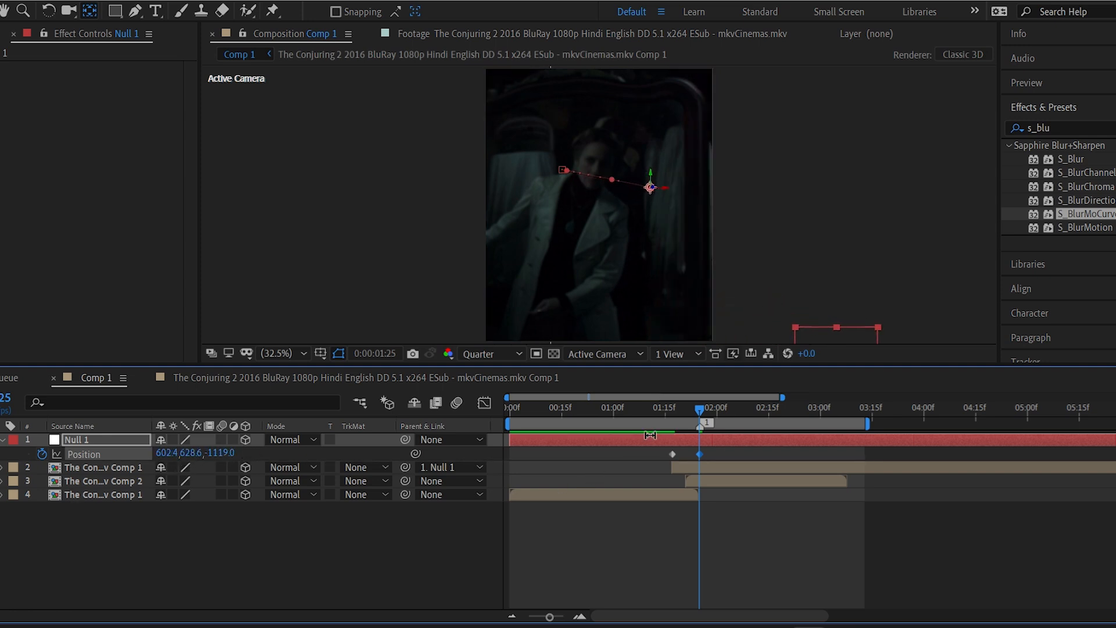
{"action": "left_click", "coordinate": [686, 423]}
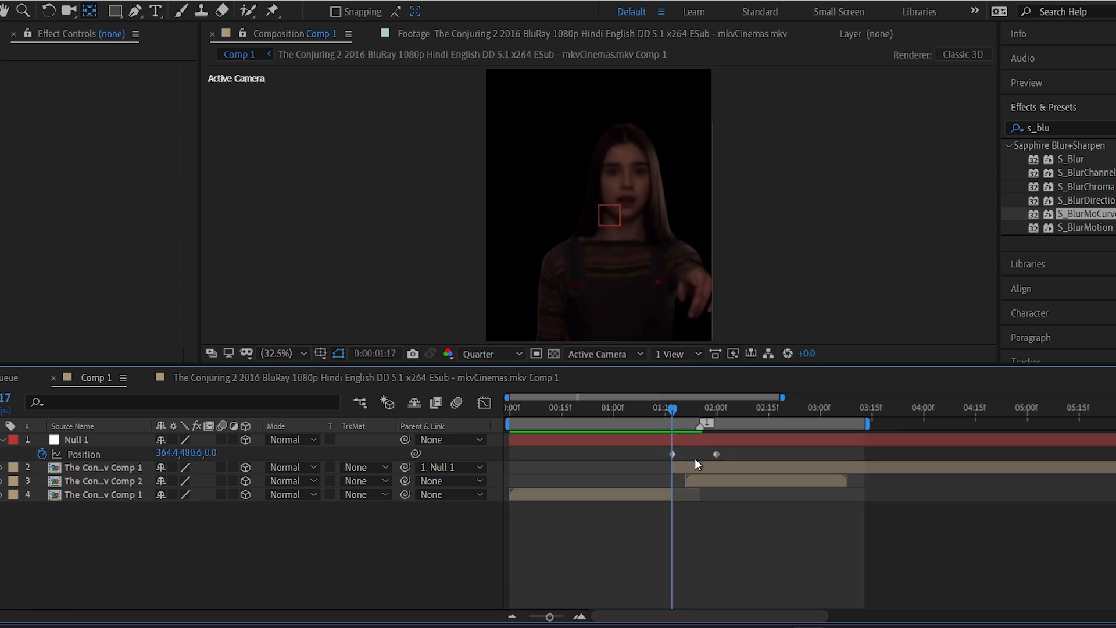
- Apply Easy Ease to both Null 1 Position keyframes and start Comp 2 at 1:17
{"action": "left_click", "coordinate": [100, 494]}
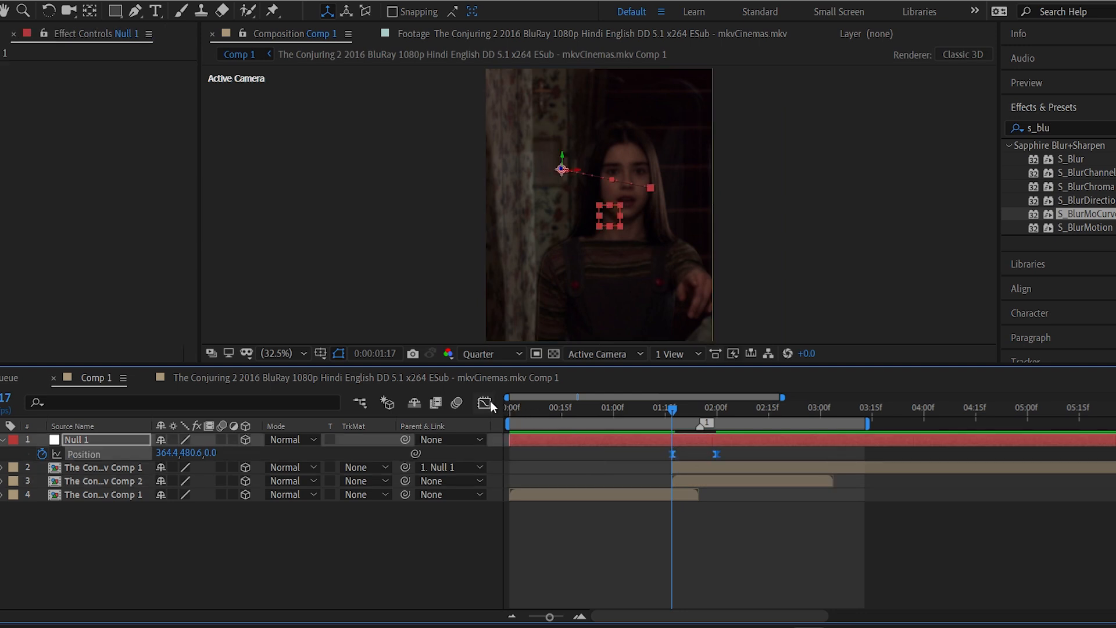
- Drag the second Position keyframe later toward 2:14 using the speed graph, then preview
{"action": "left_click", "coordinate": [486, 403]}
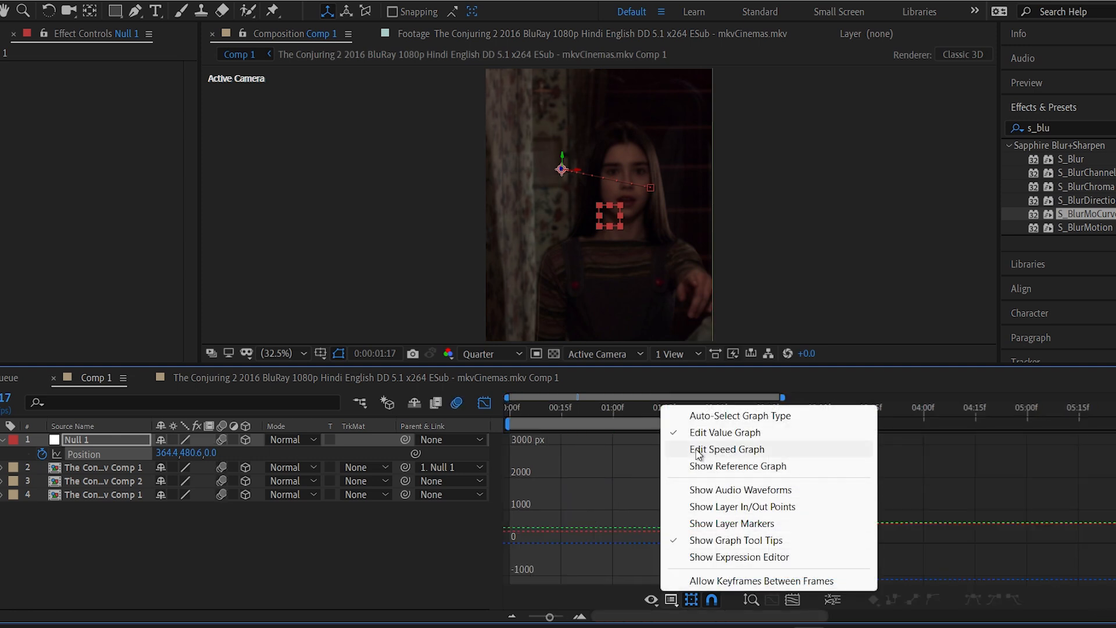
{"action": "left_click", "coordinate": [727, 449]}
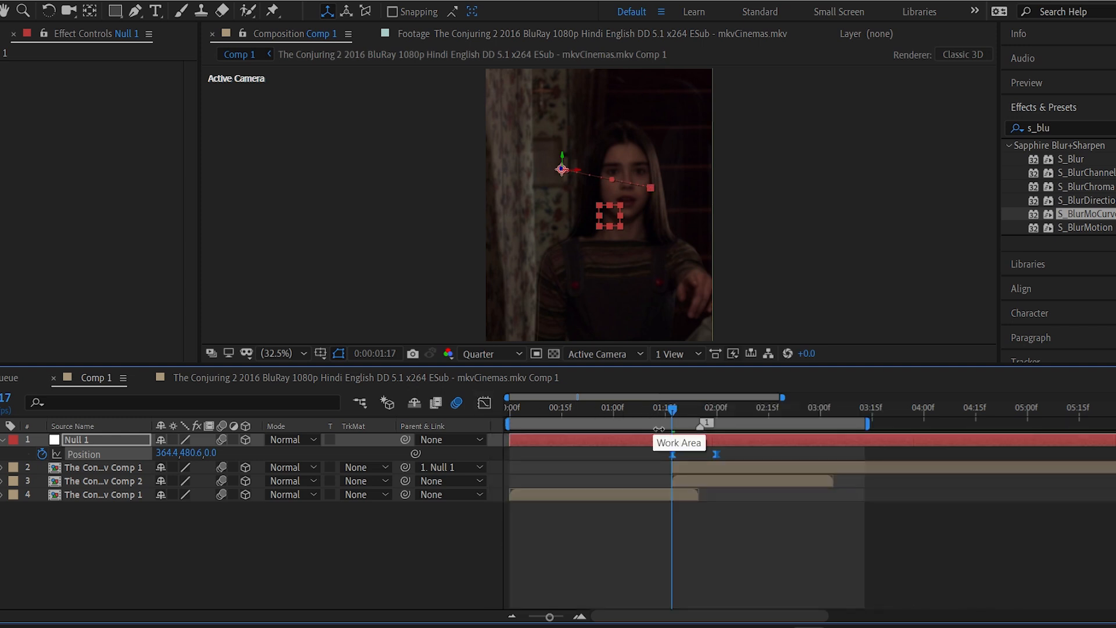
{"action": "left_click_drag", "start_coordinate": [669, 423], "coordinate": [650, 424]}
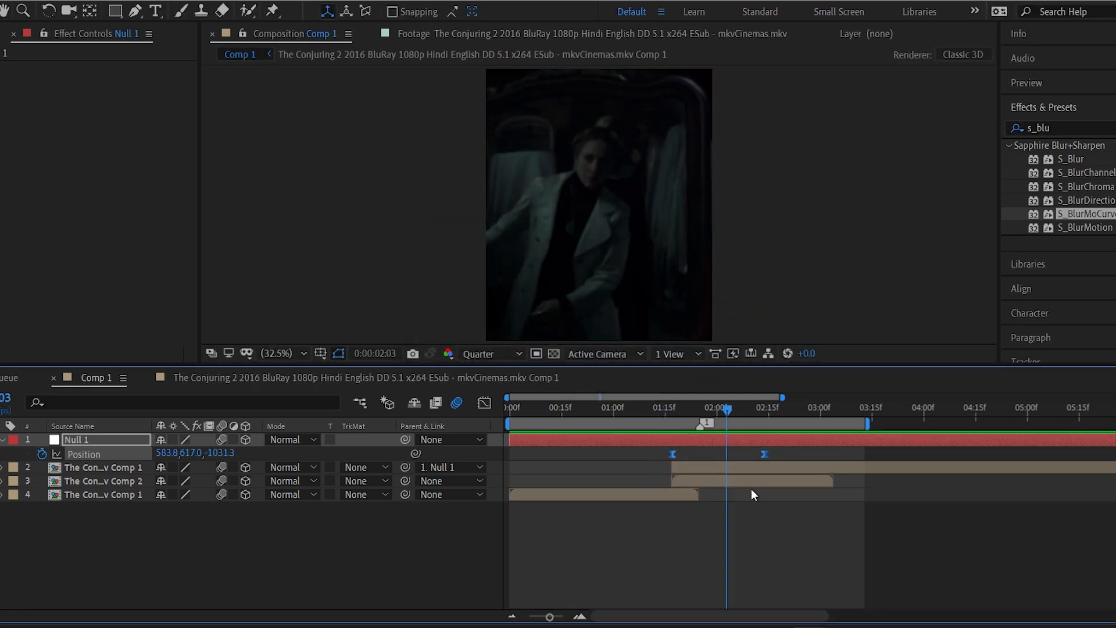
{"action": "left_click", "coordinate": [577, 407]}
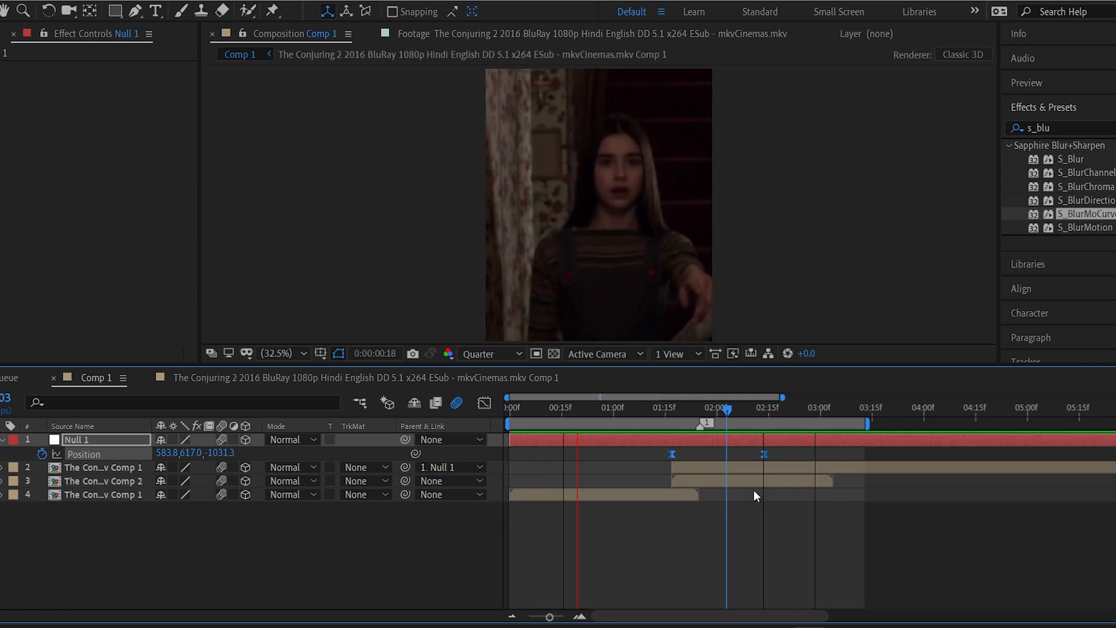